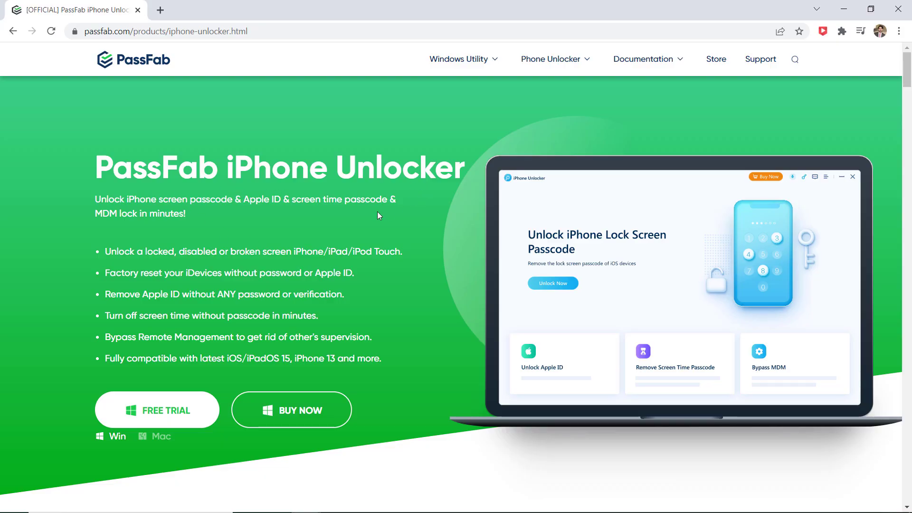
pyautogui.moveTo(346, 293)
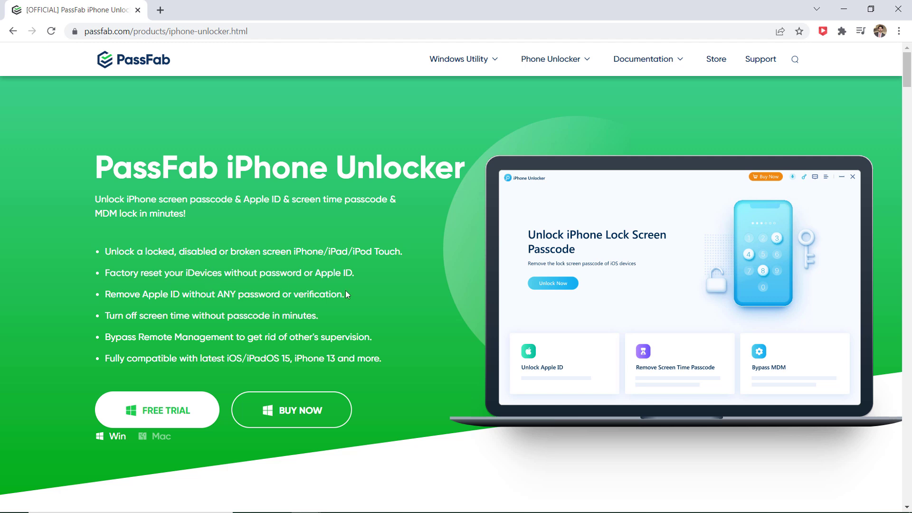
pyautogui.moveTo(164, 374)
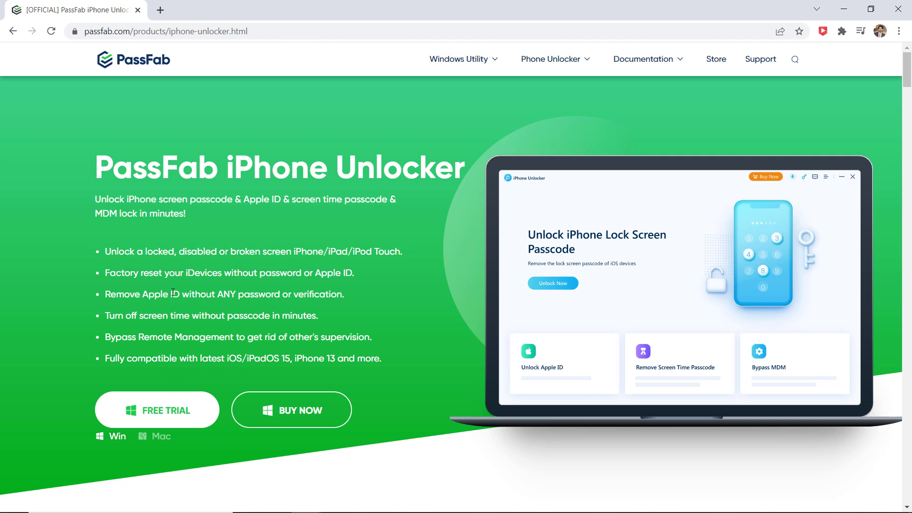
pyautogui.moveTo(173, 427)
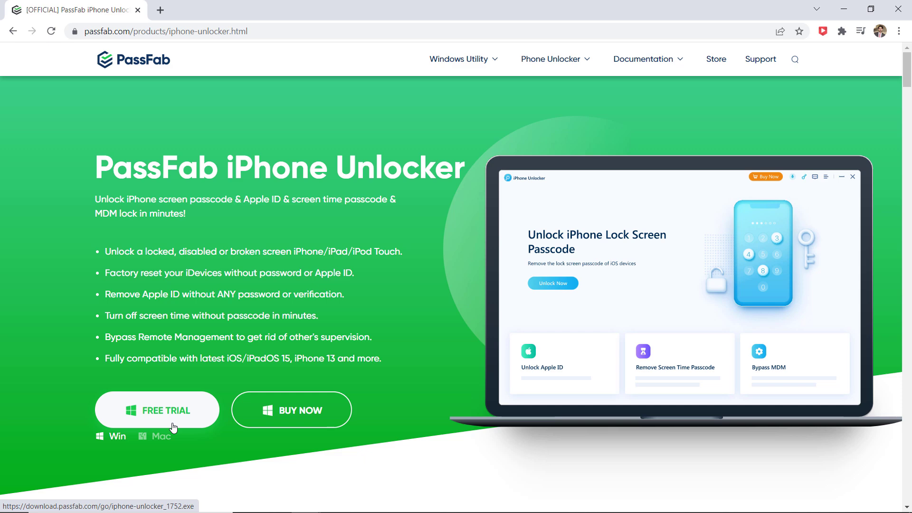
# Download the free Windows trial from the PassFab iPhone Unlocker product page
pyautogui.click(156, 409)
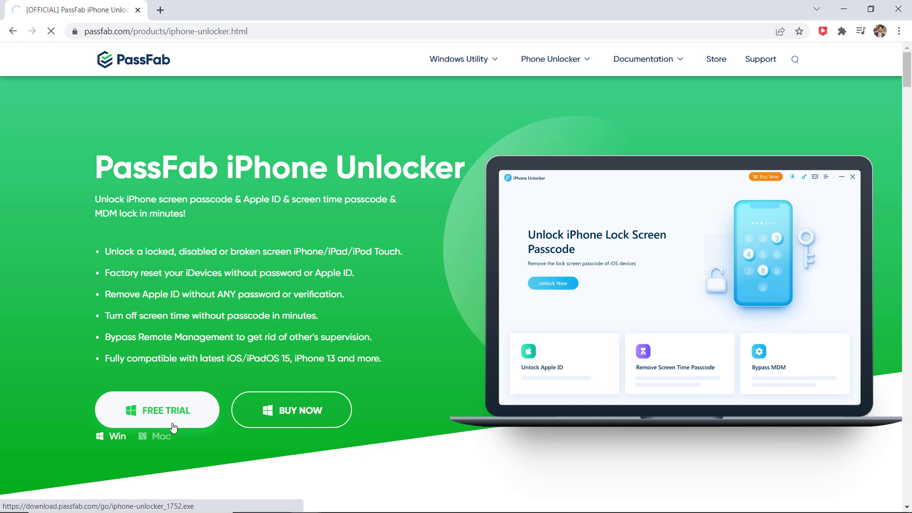
pyautogui.click(157, 409)
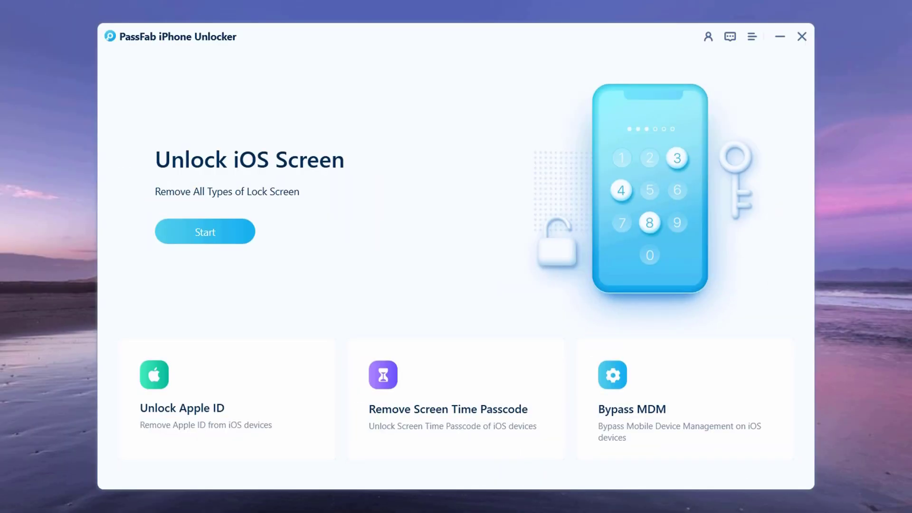
pyautogui.moveTo(181, 176)
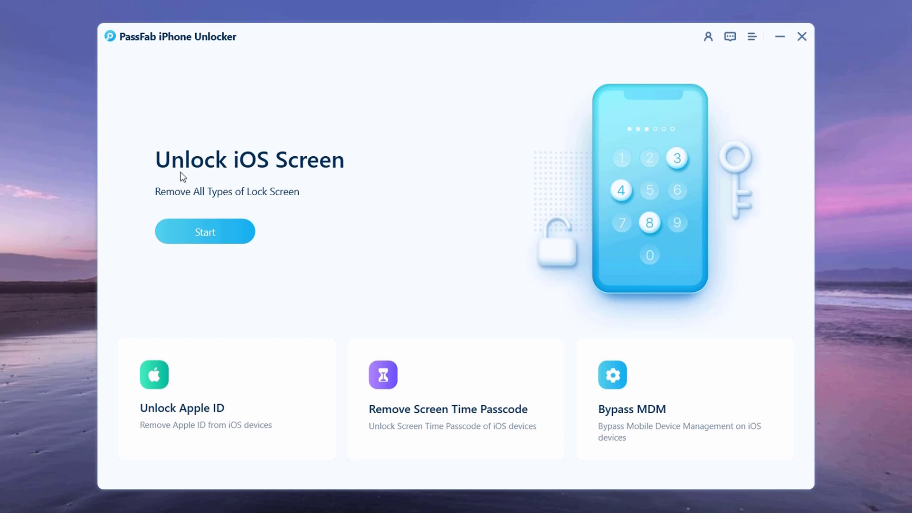
pyautogui.moveTo(299, 195)
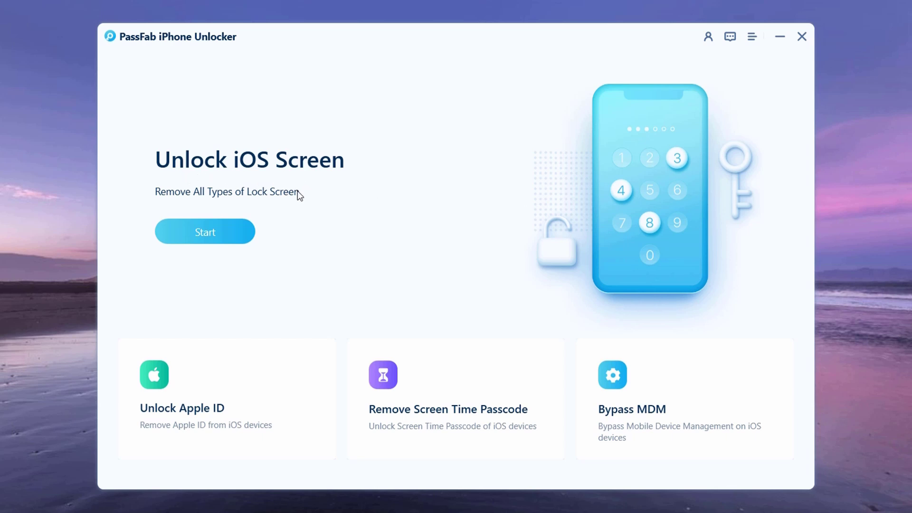
pyautogui.moveTo(253, 206)
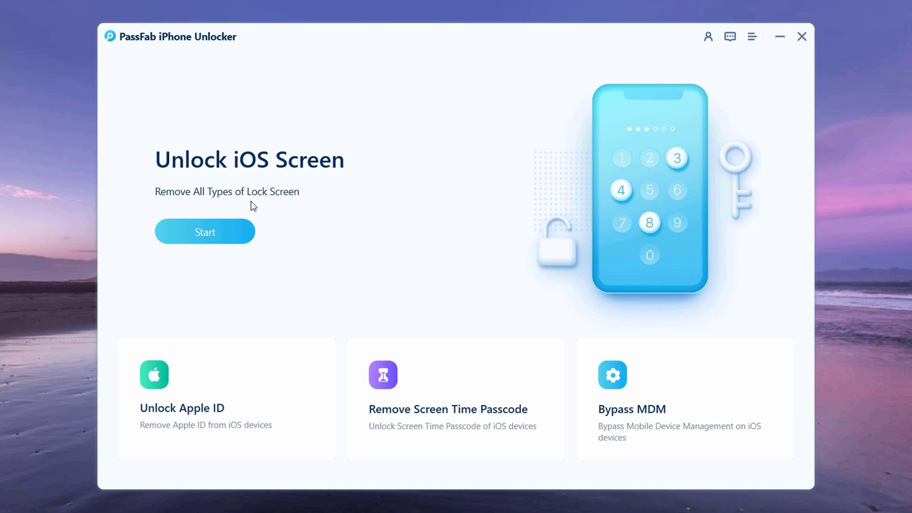
pyautogui.moveTo(242, 250)
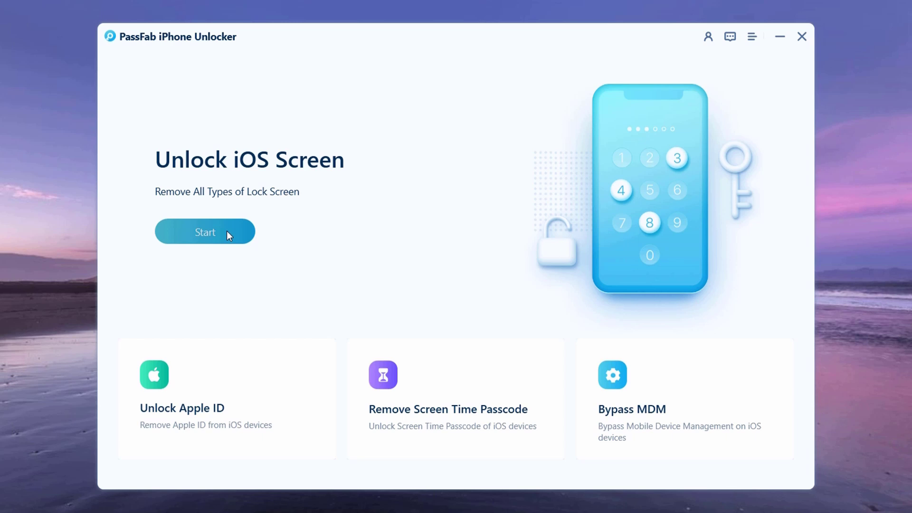
# Choose Unlock iOS Screen and continue past the Remove Screen Lock intro for the iPhone 8
pyautogui.click(204, 231)
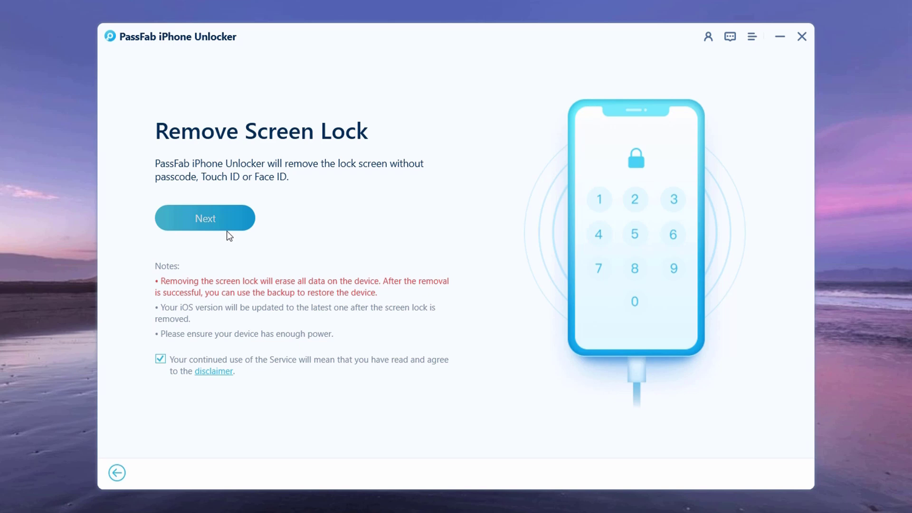
pyautogui.click(205, 218)
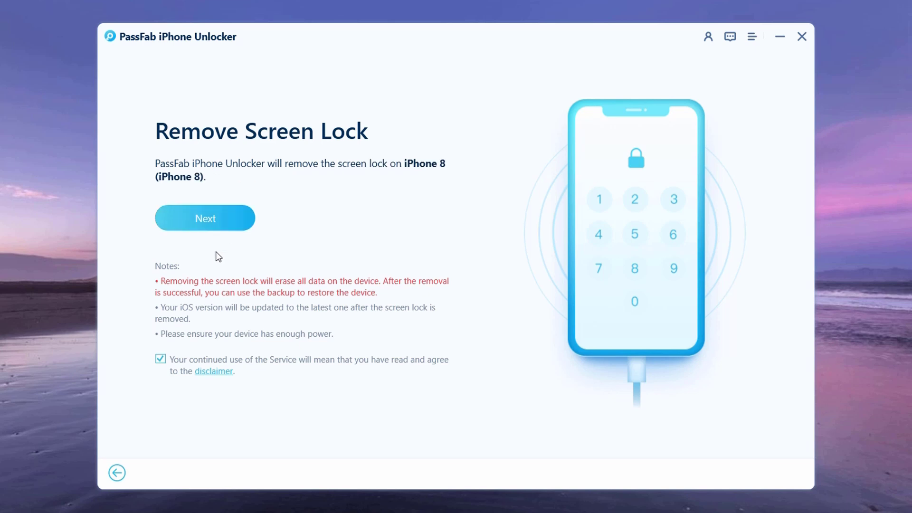
# Advance to the firmware download page listing iPhone 8, iOS 15.0.2 and save path
pyautogui.click(204, 218)
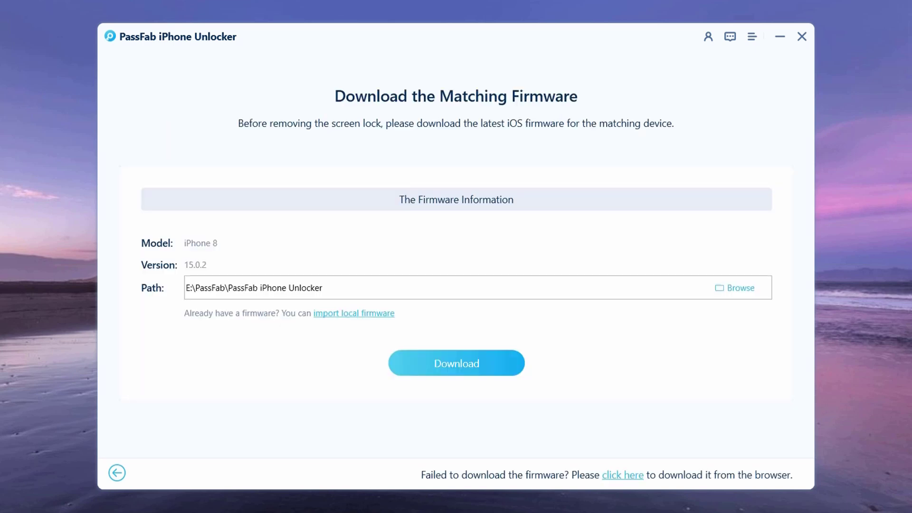
pyautogui.moveTo(739, 153)
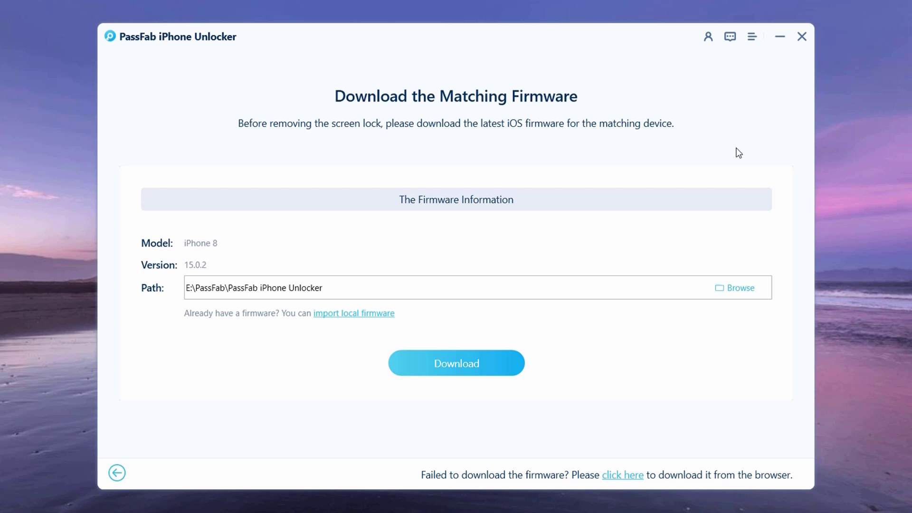
pyautogui.moveTo(228, 246)
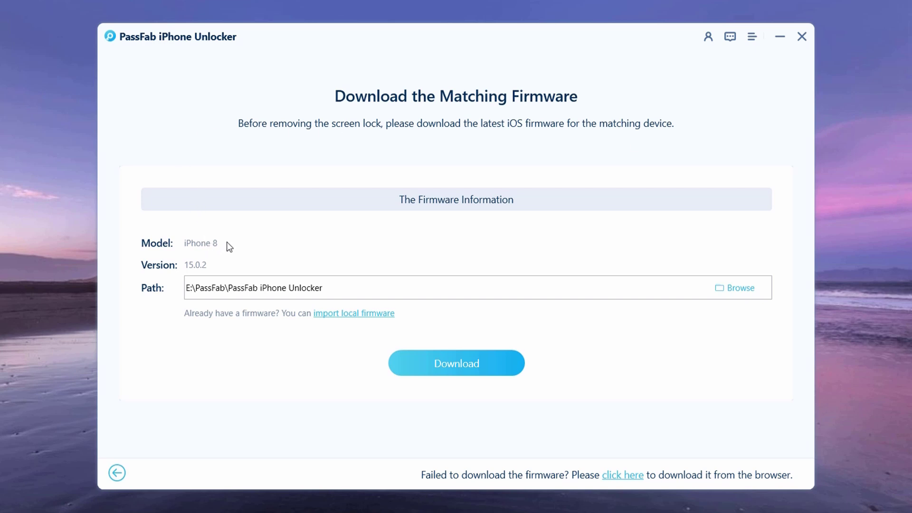
pyautogui.moveTo(212, 305)
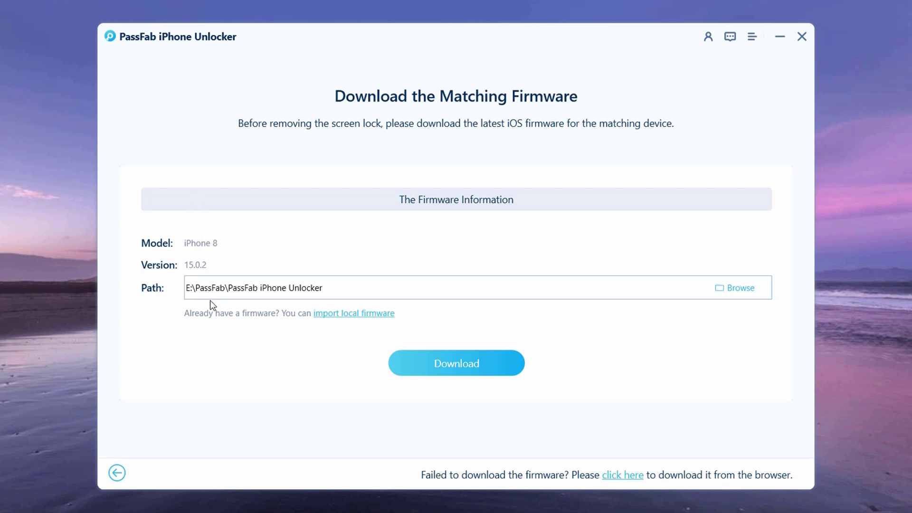
pyautogui.moveTo(730, 301)
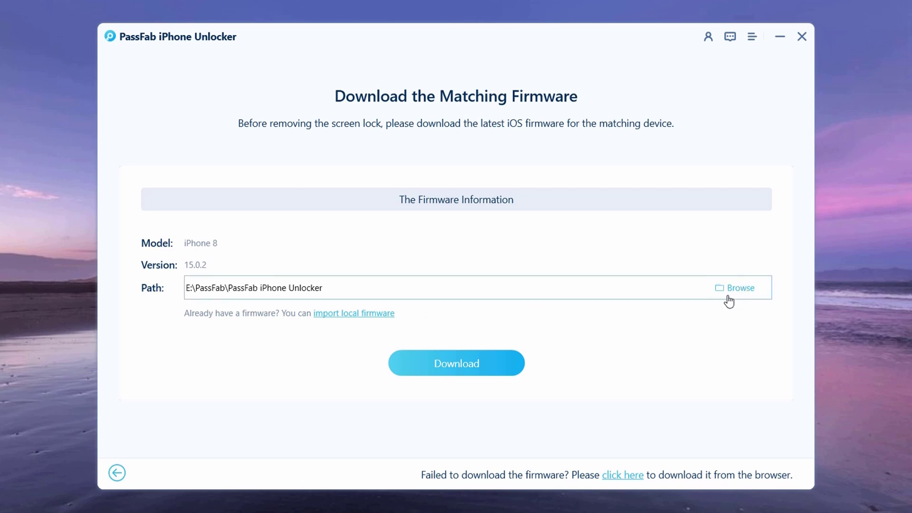
pyautogui.moveTo(363, 331)
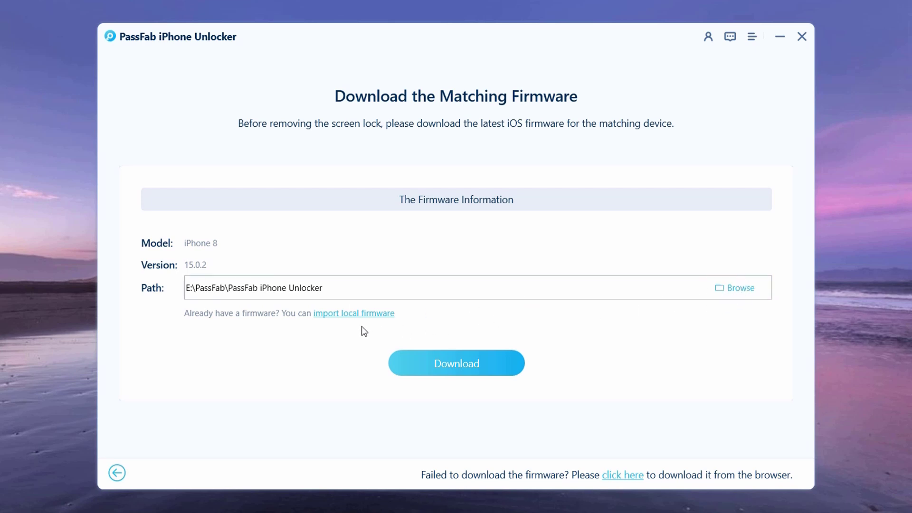
pyautogui.moveTo(348, 330)
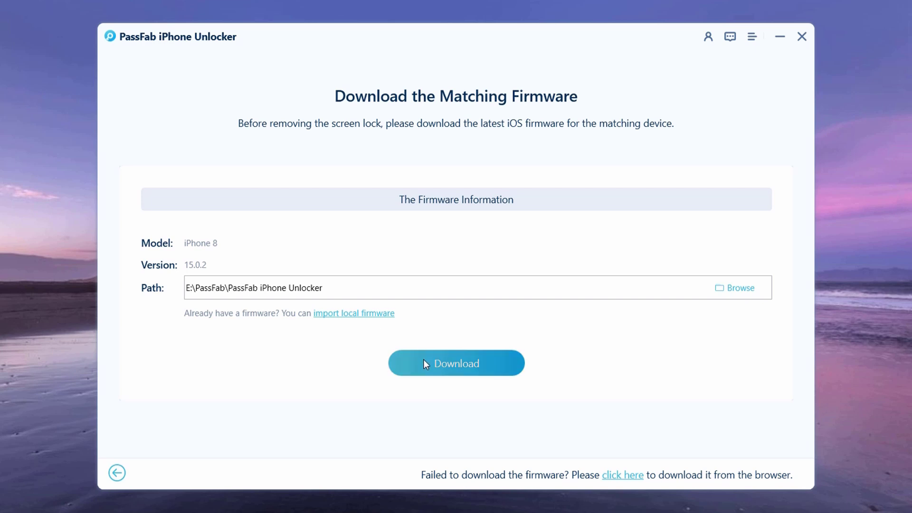
pyautogui.click(455, 362)
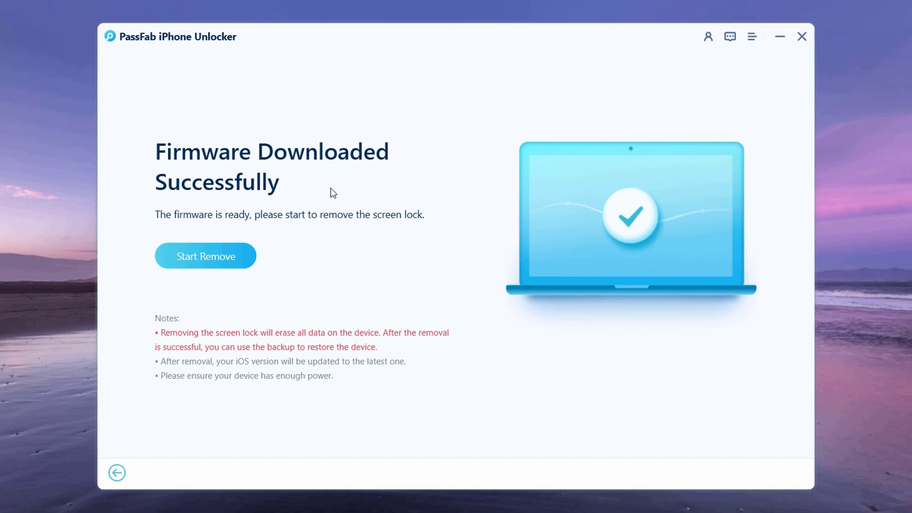
pyautogui.moveTo(289, 220)
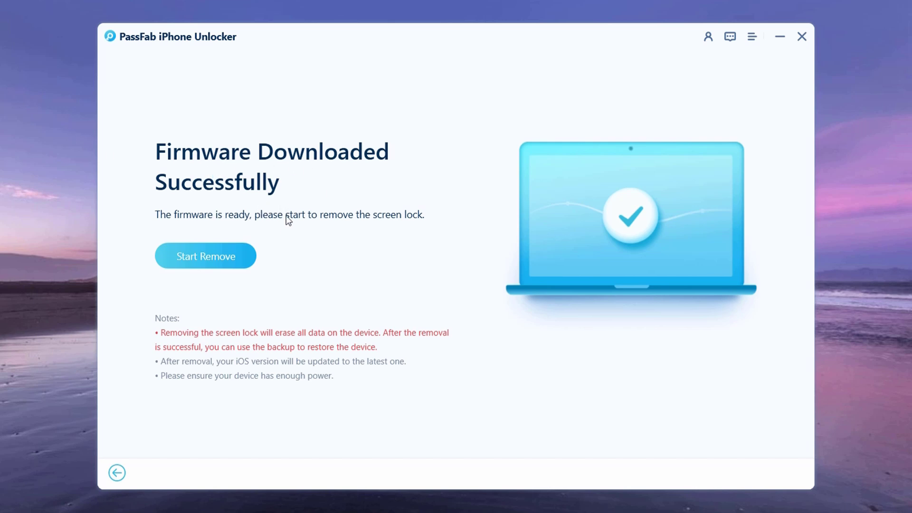
# Start Remove to begin screen-lock removal, with firmware verification at 1.0%
pyautogui.click(204, 256)
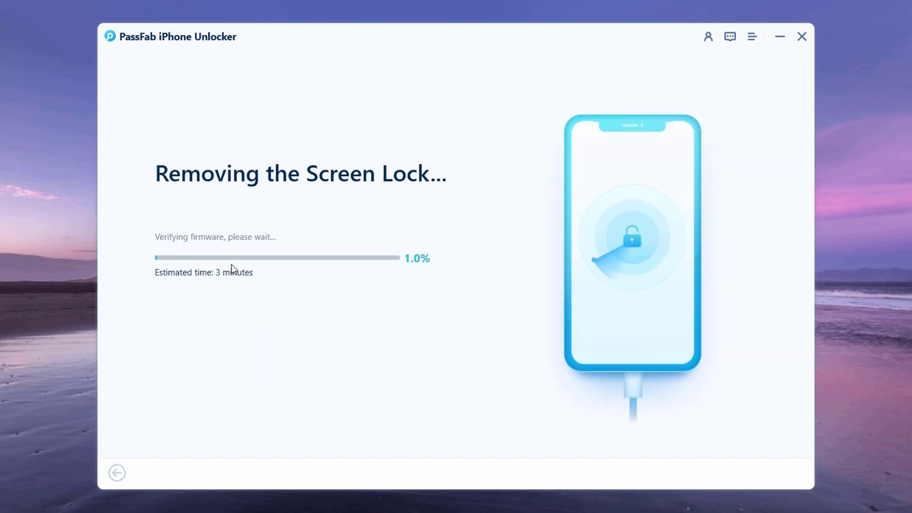